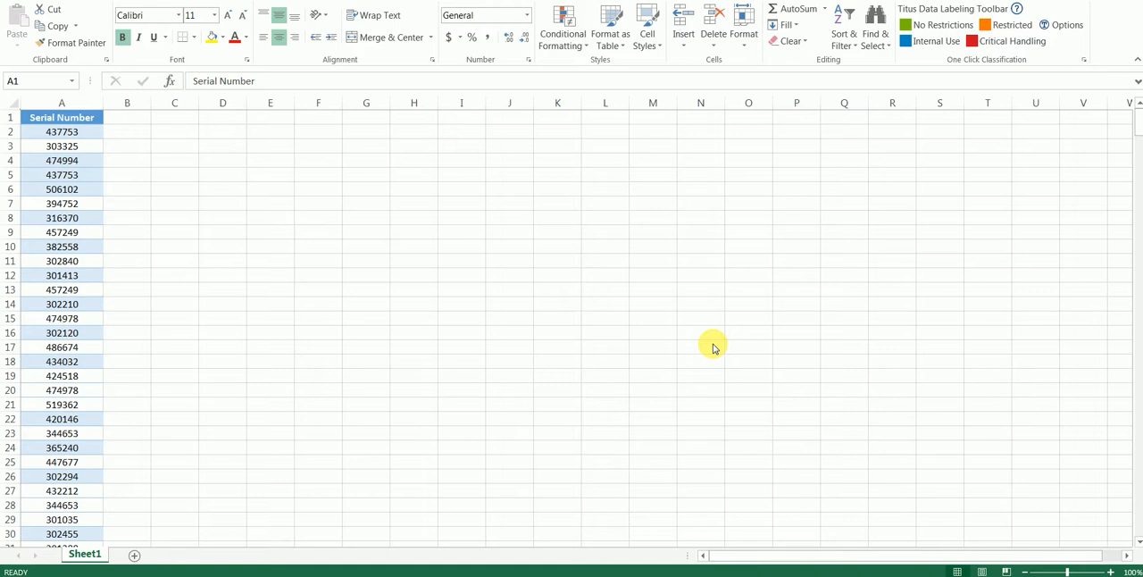
mouse_move(136, 170)
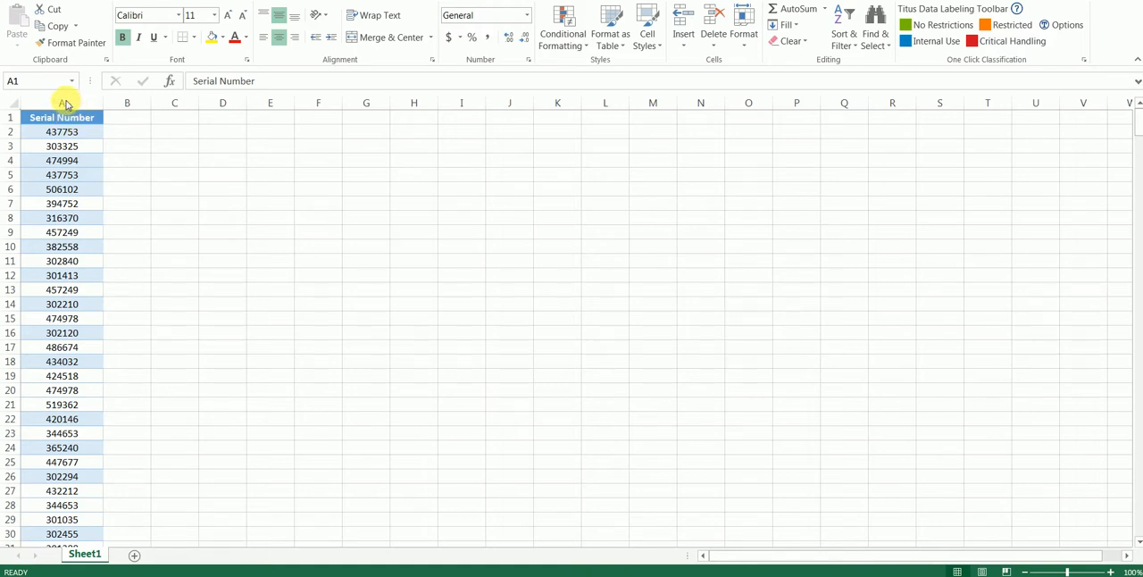
Apply Duplicate Values conditional formatting to column A with Light Red Fill and Dark Red Text.
click(62, 102)
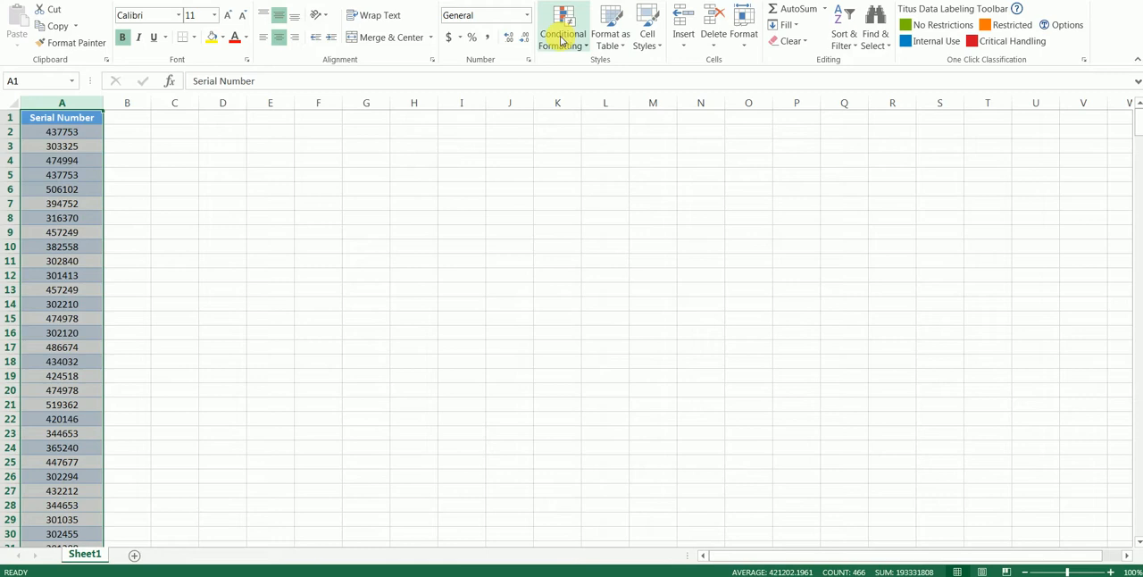
click(563, 25)
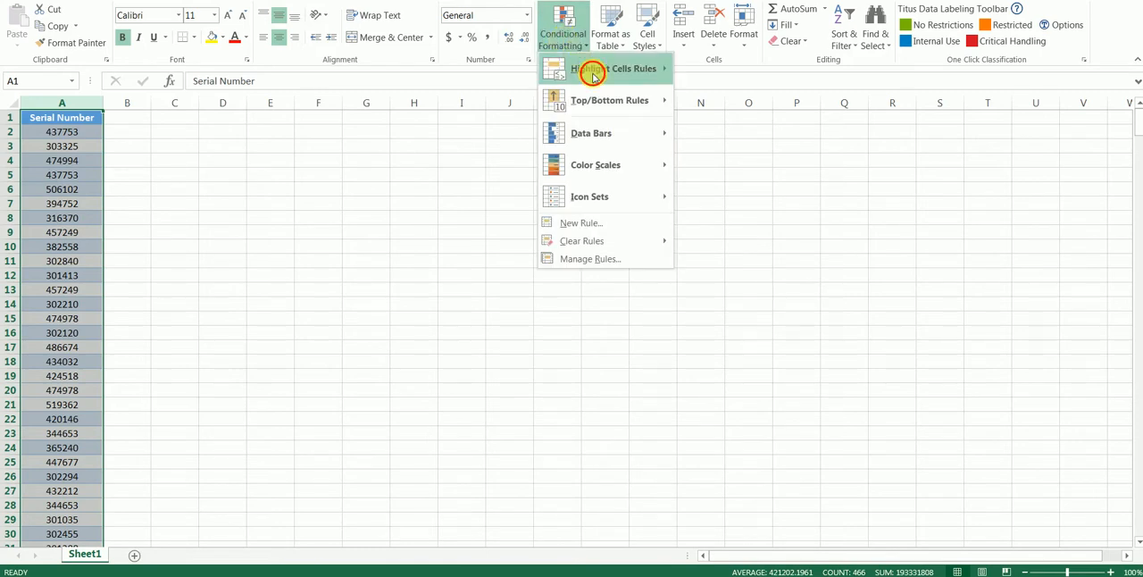
click(607, 69)
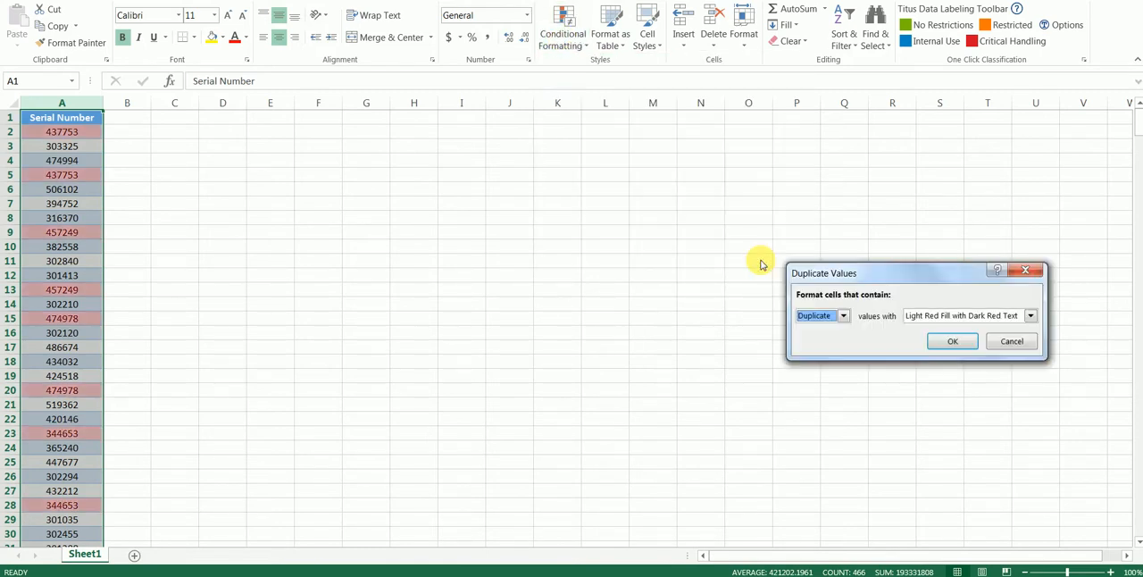
click(952, 342)
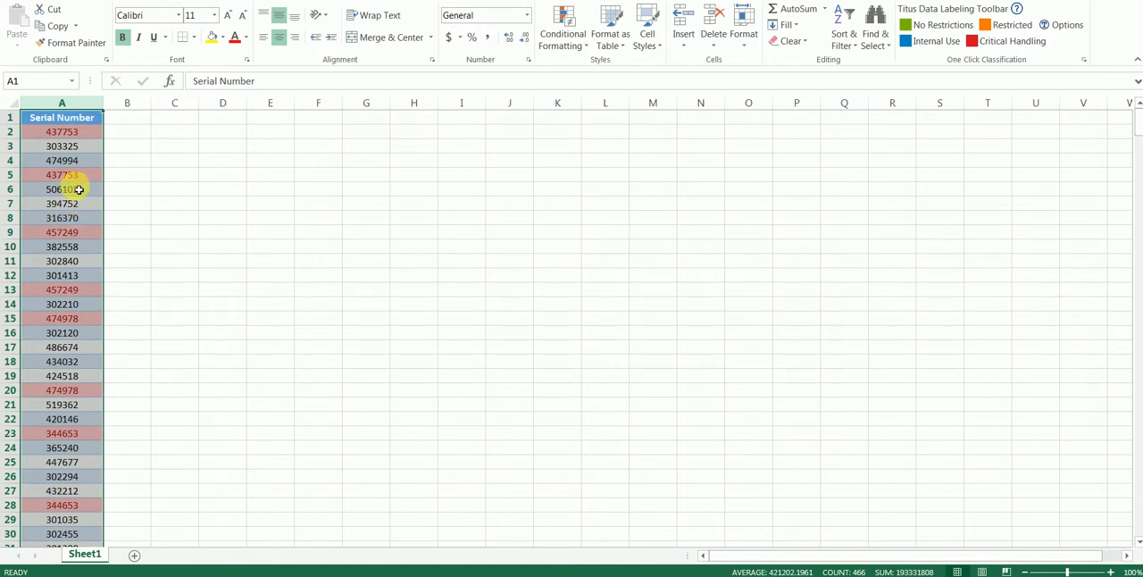
Turn on a filter for the serial number list, adding a filter arrow on the header.
click(61, 174)
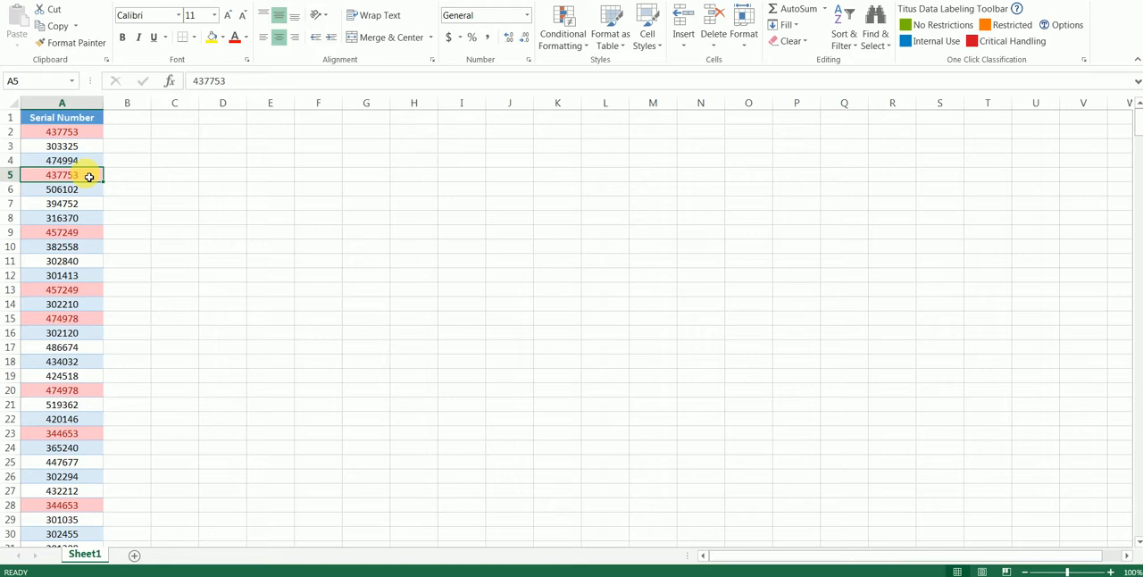
click(61, 117)
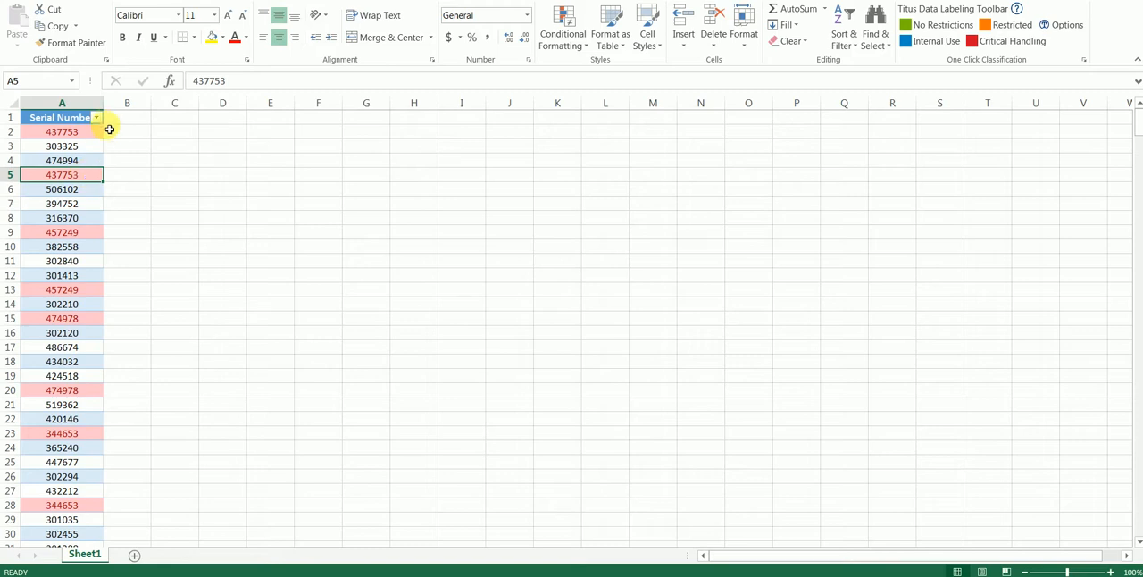
click(96, 117)
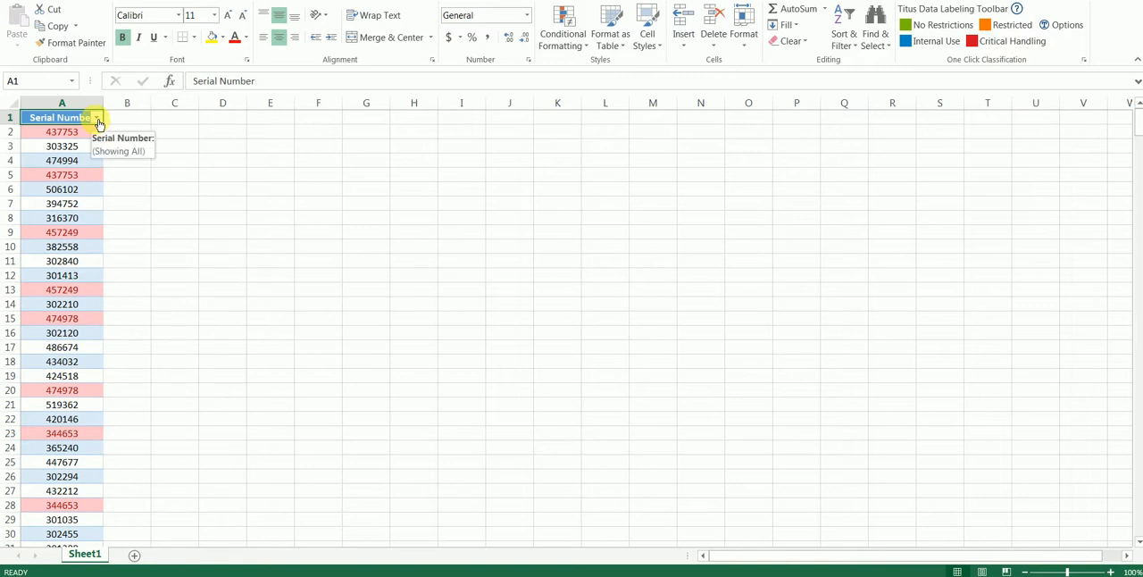
Sort Serial Number smallest to largest via its filter arrow, then select cell B2.
click(96, 117)
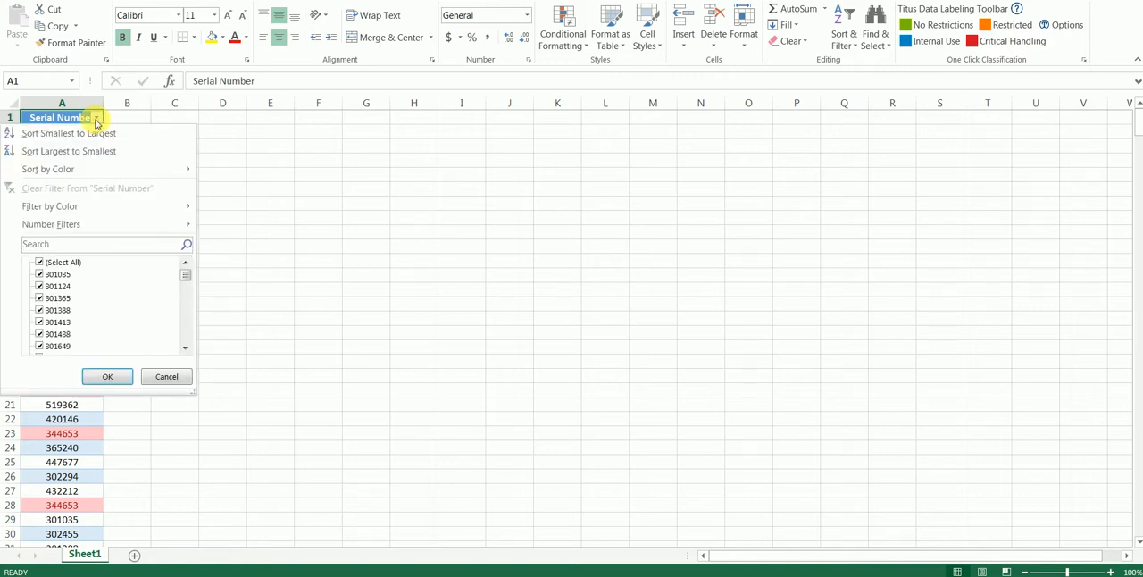
mouse_move(58, 143)
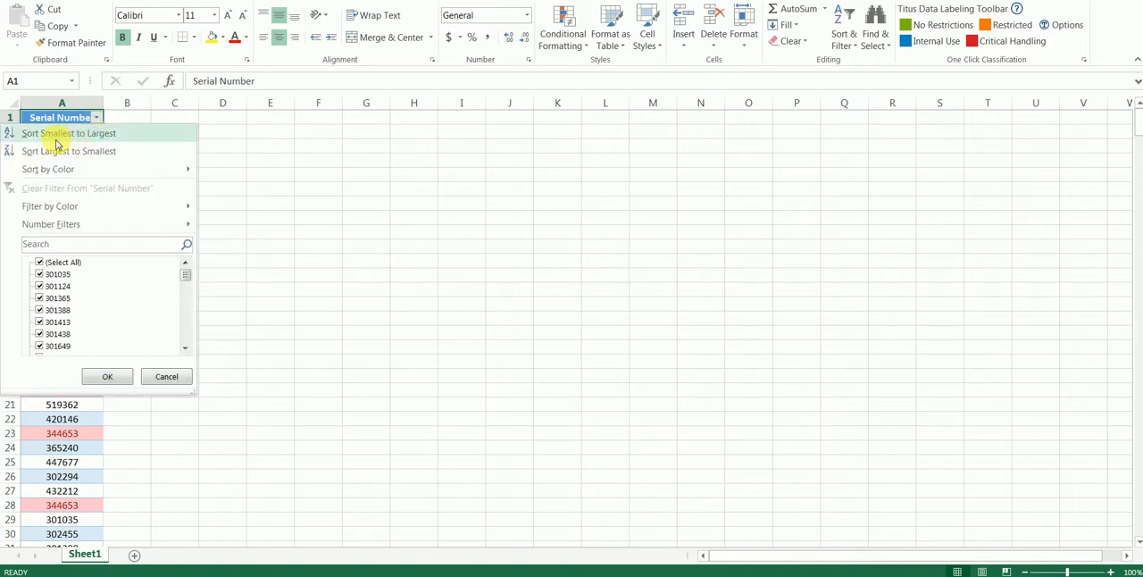
click(69, 133)
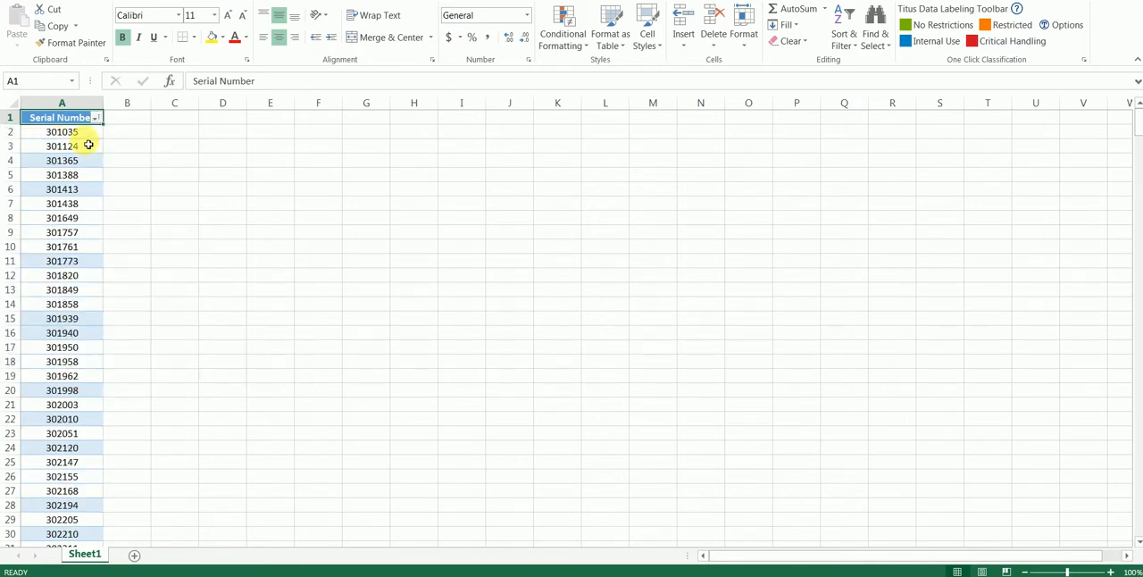
click(126, 131)
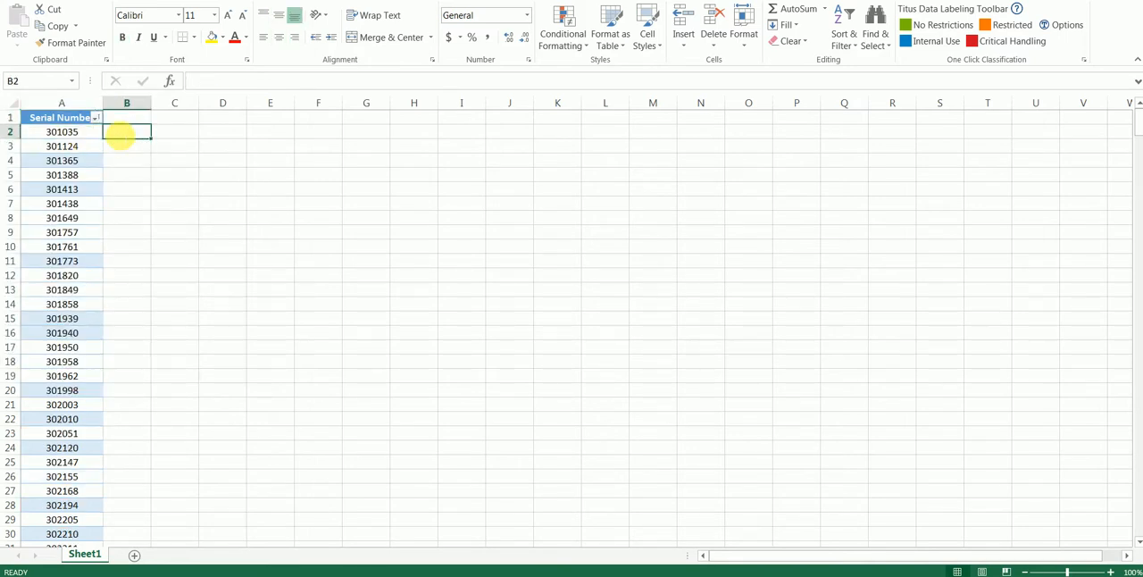
Enter the duplicate-flag formula =IF(A=A1,0,1) in cell B2.
text(=)
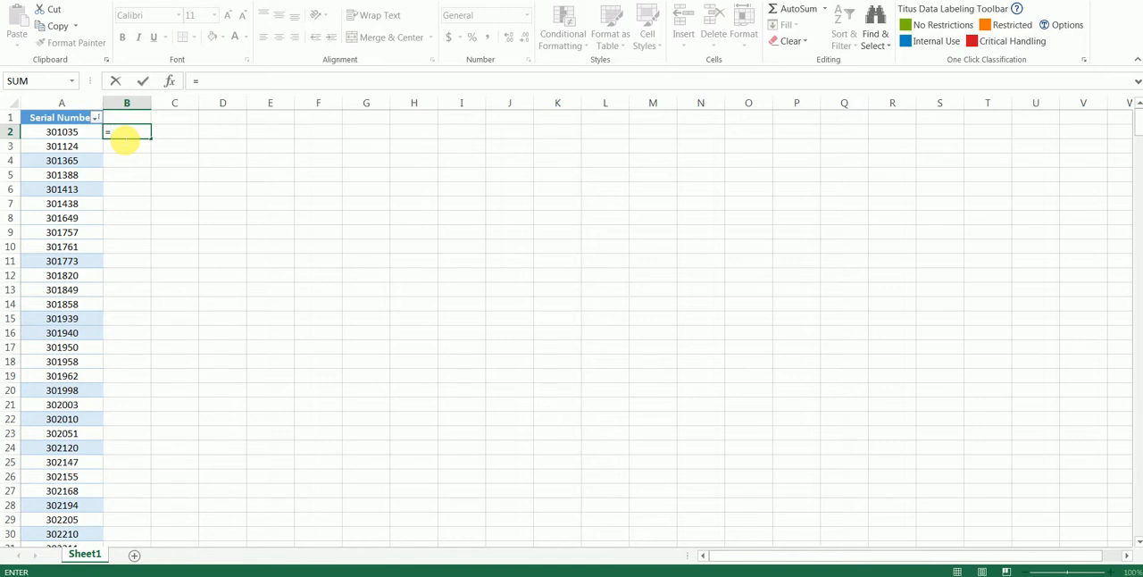
text(=IF()
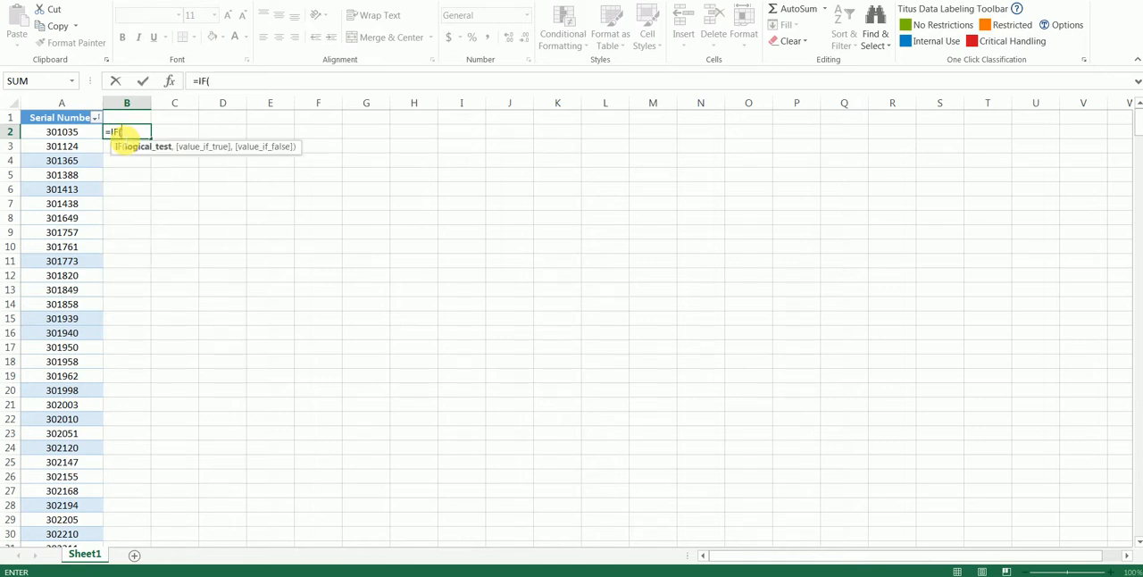
text(A=A1)
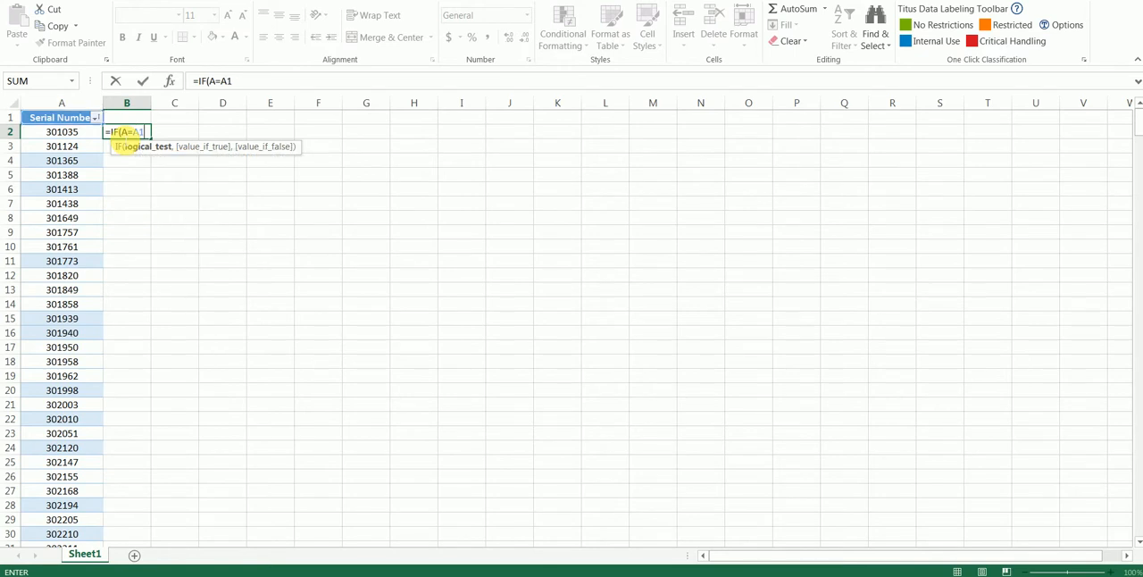
text(,0,1)
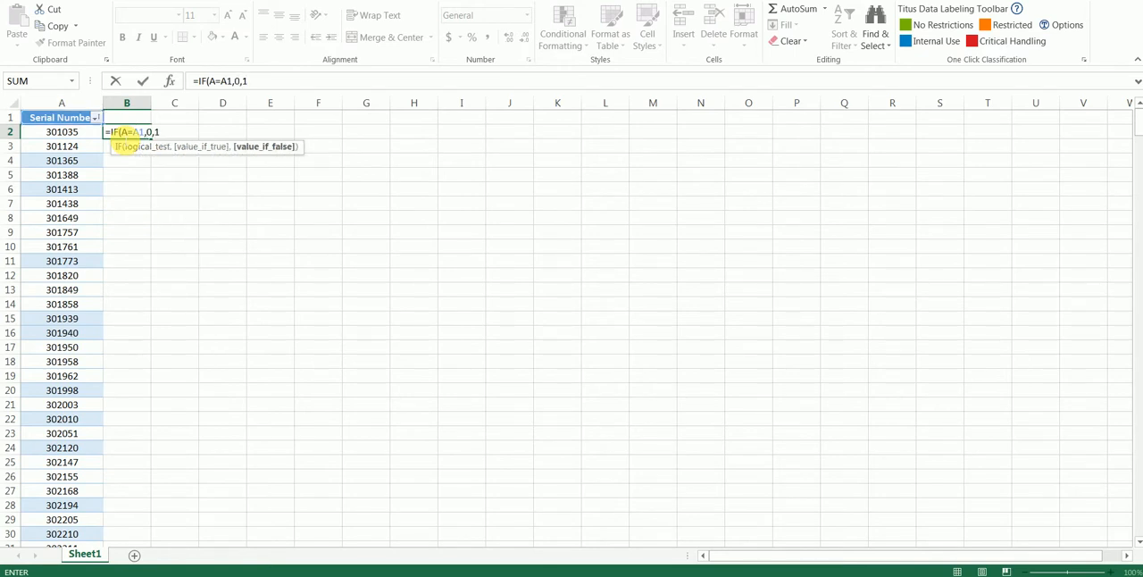
text())
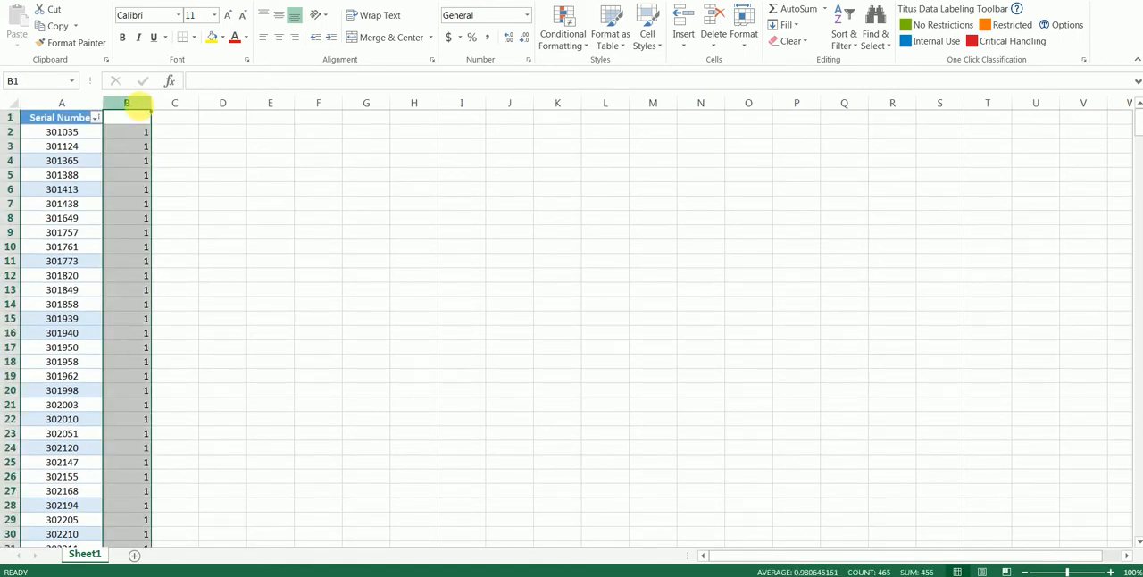
Paste the copied column B back over itself as plain values with Paste Special.
right_click(126, 117)
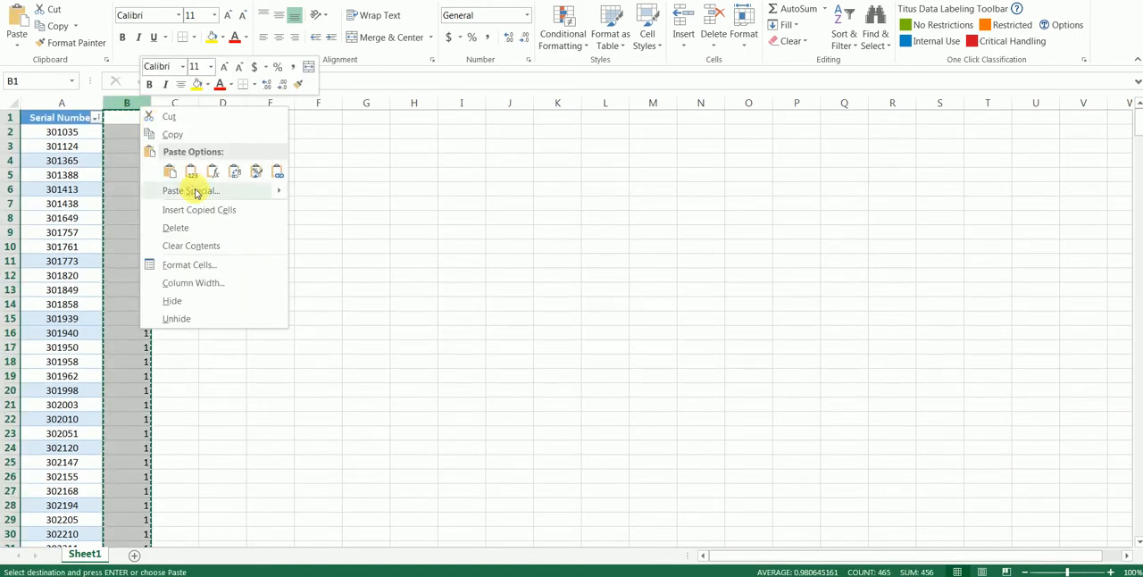
click(188, 190)
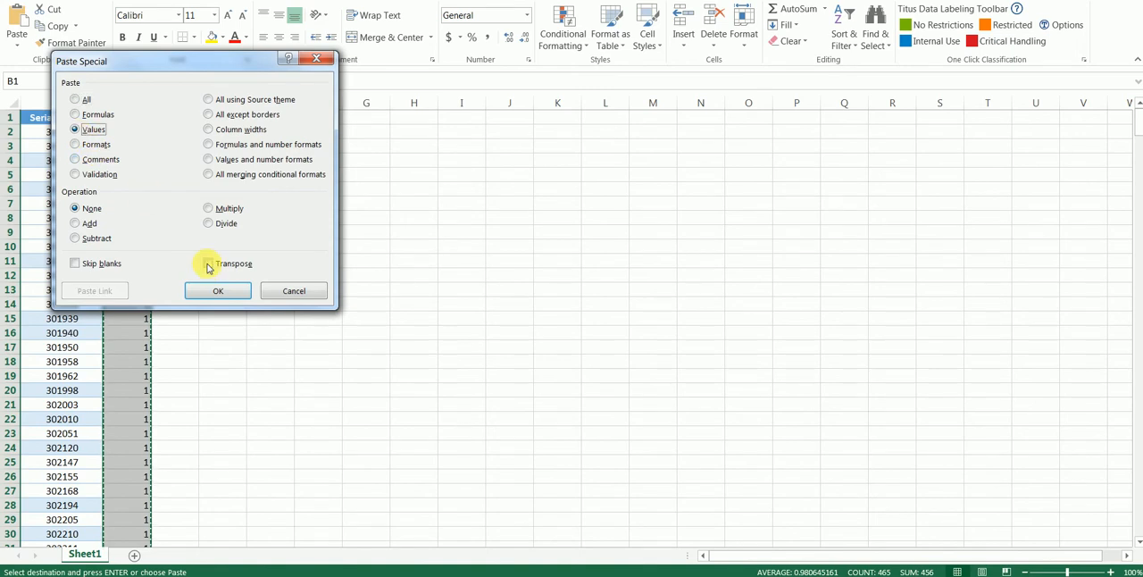
click(218, 290)
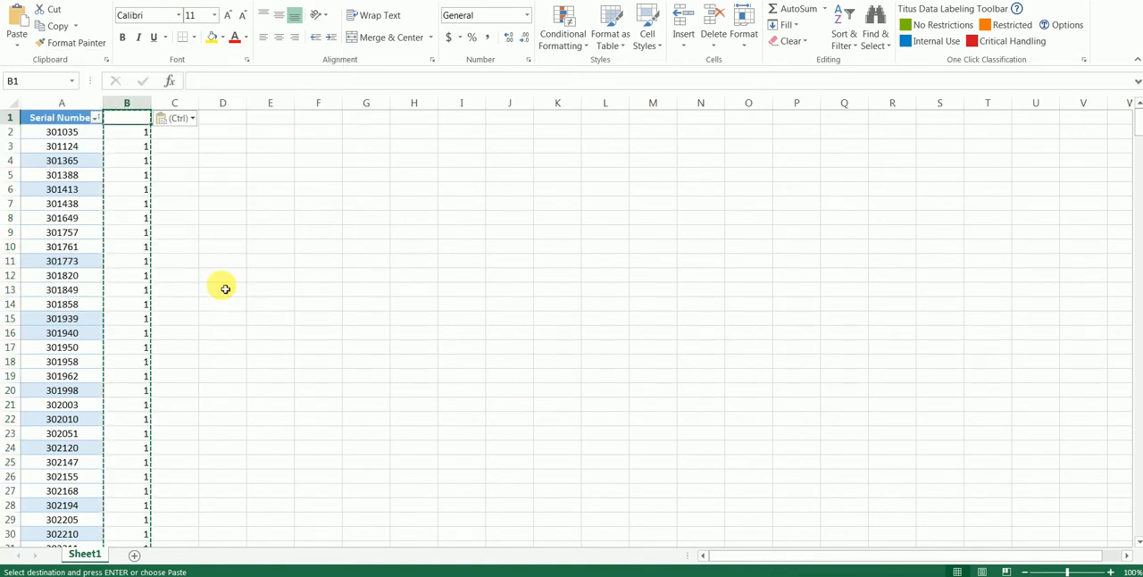
click(143, 117)
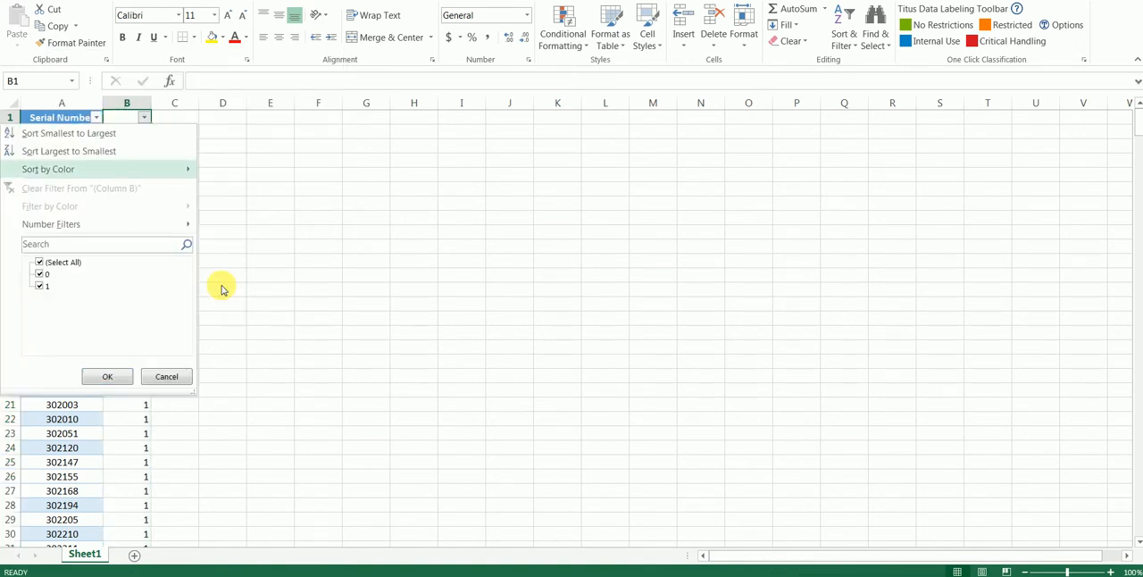
Filter column B to show only rows flagged 0.
click(39, 286)
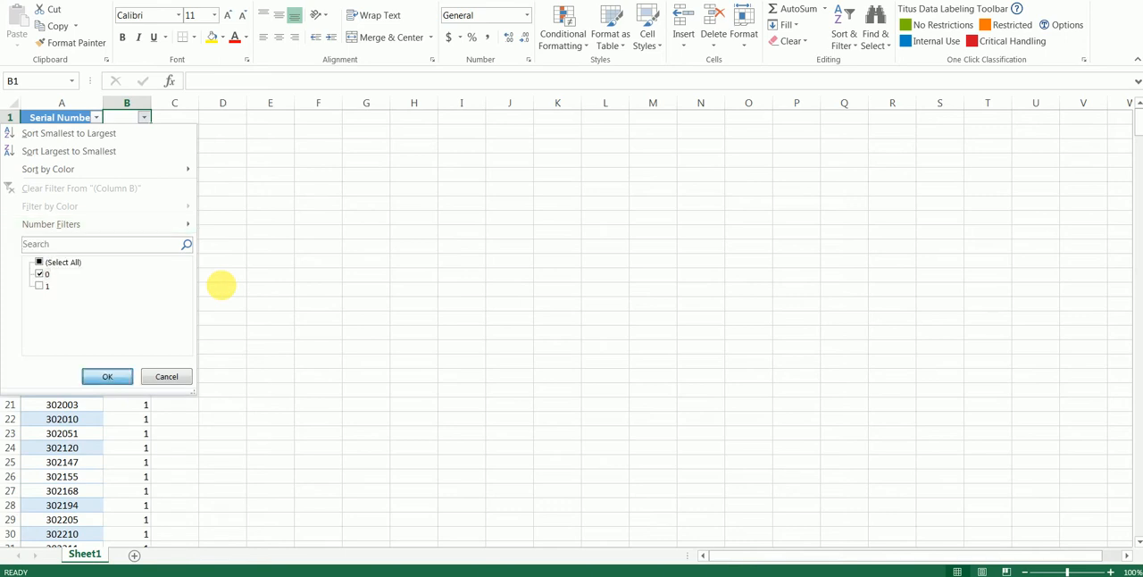
click(106, 376)
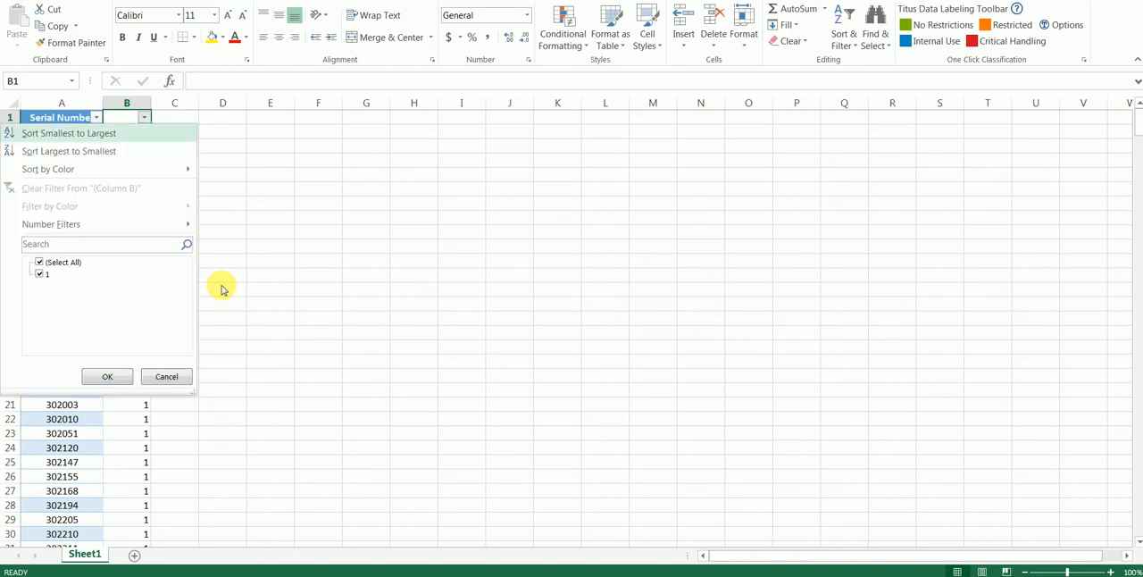
Close the column B filter list, leaving only rows flagged 1 visible.
click(98, 244)
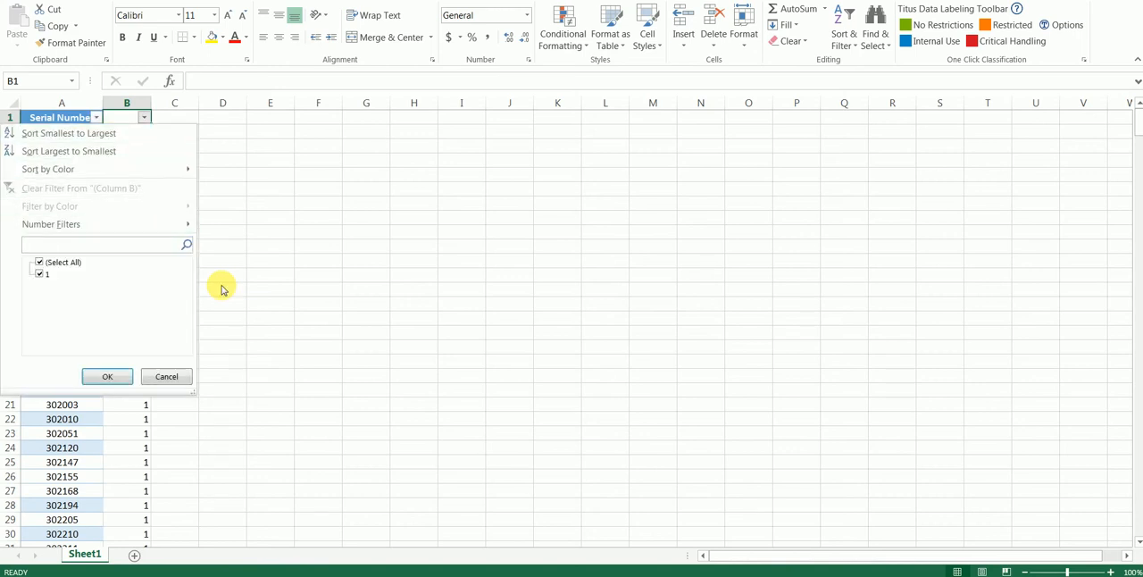
click(106, 376)
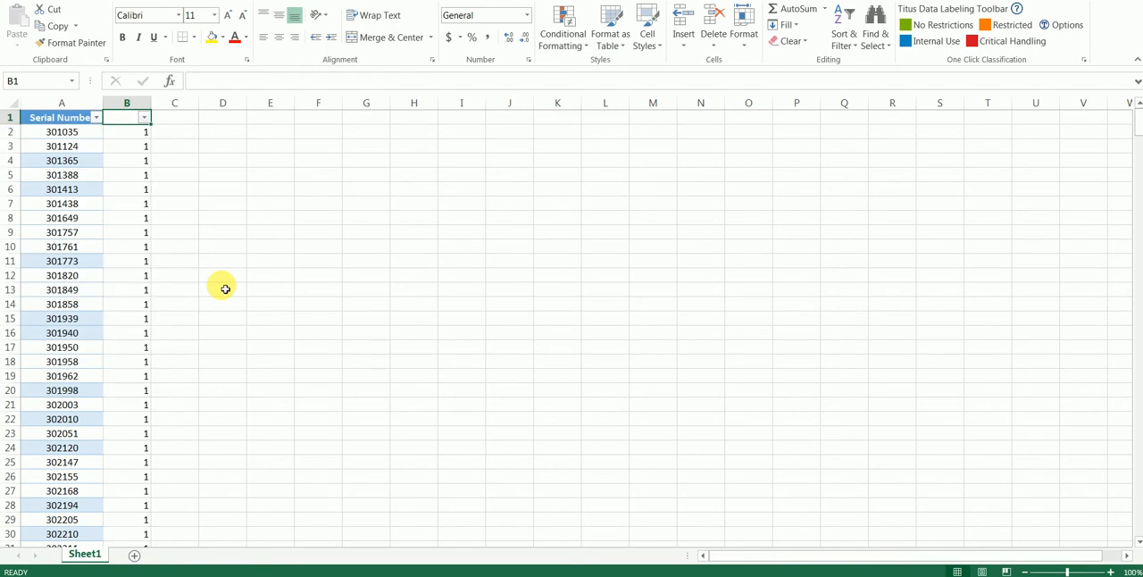